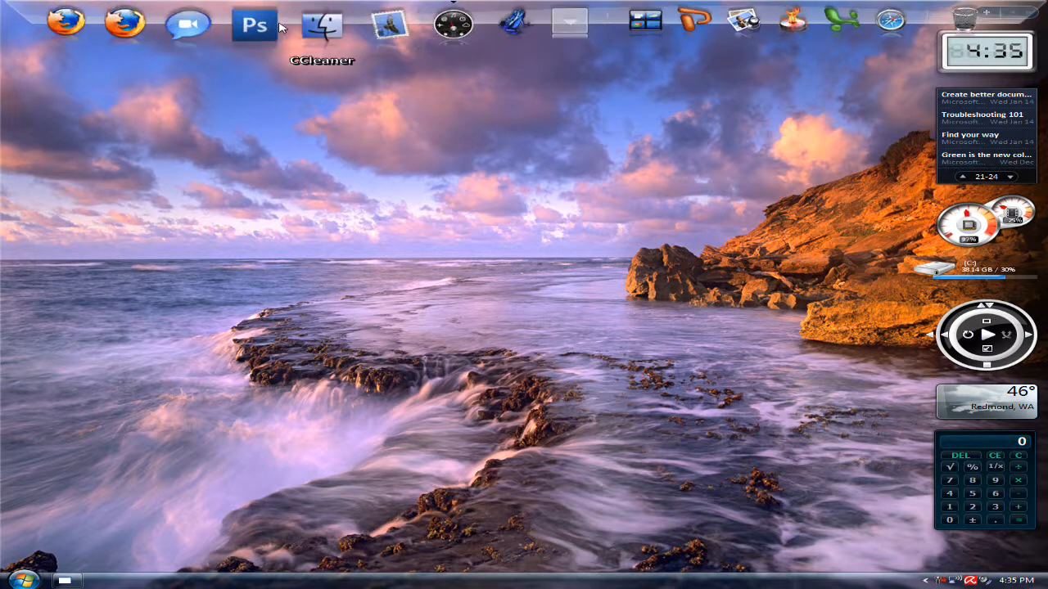
{"action": "mouse_move", "coordinate": [373, 183]}
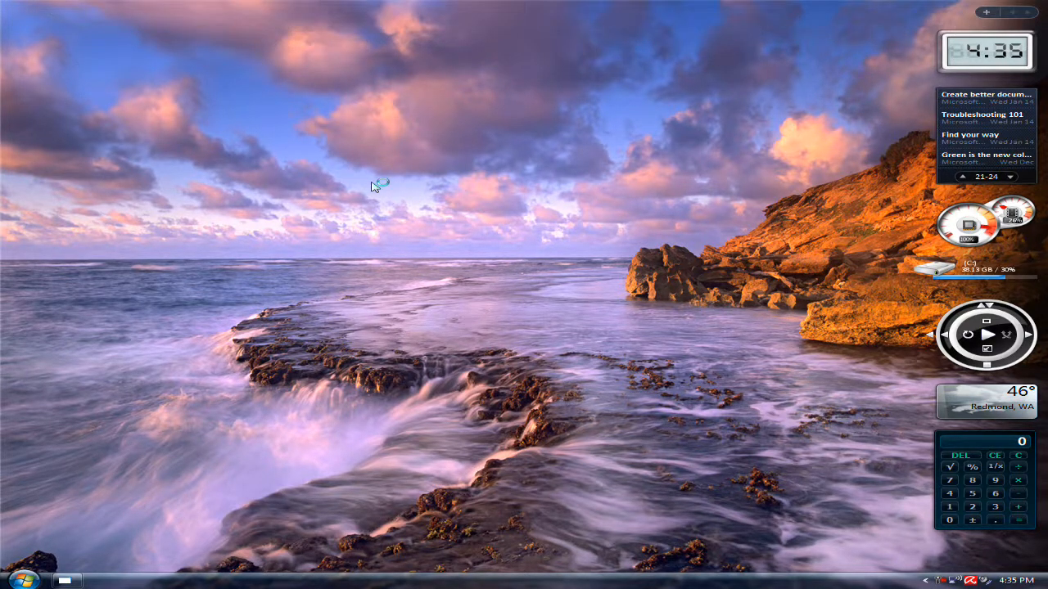
Save the IconTweaker.exe installer from the CNET download page to the computer
{"action": "left_click", "coordinate": [98, 579]}
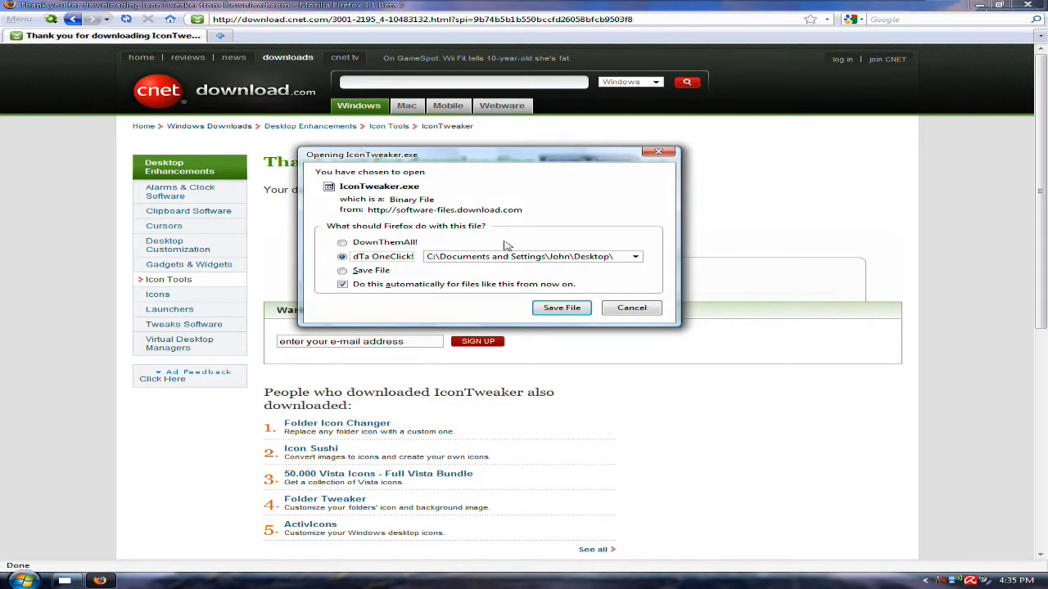
{"action": "left_click", "coordinate": [632, 307]}
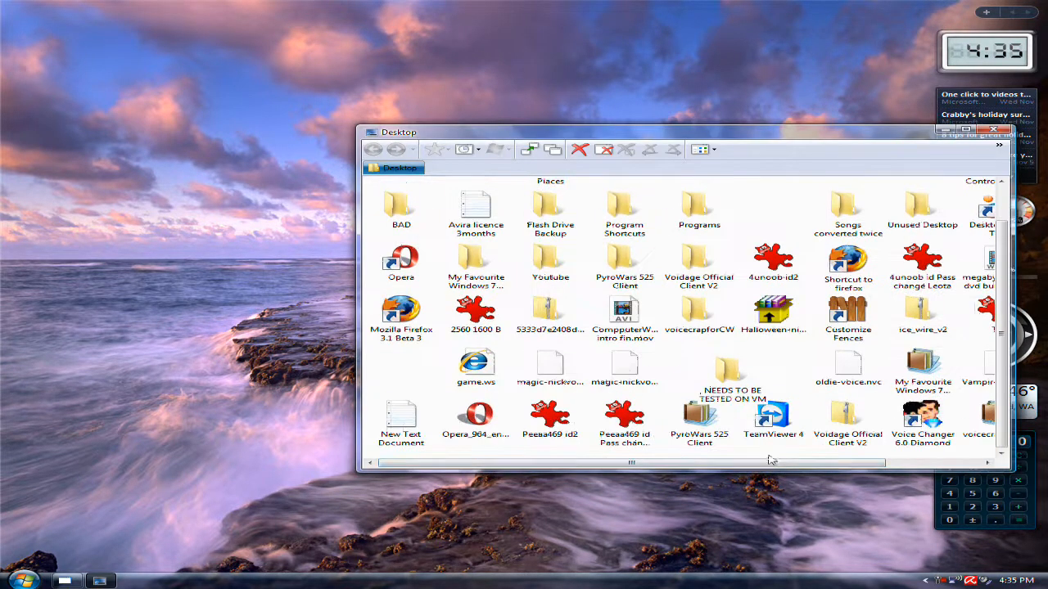
Browse the Desktop folder in Explorer to locate the downloaded IconTweaker program
{"action": "left_click_drag", "start_coordinate": [630, 462], "coordinate": [724, 462]}
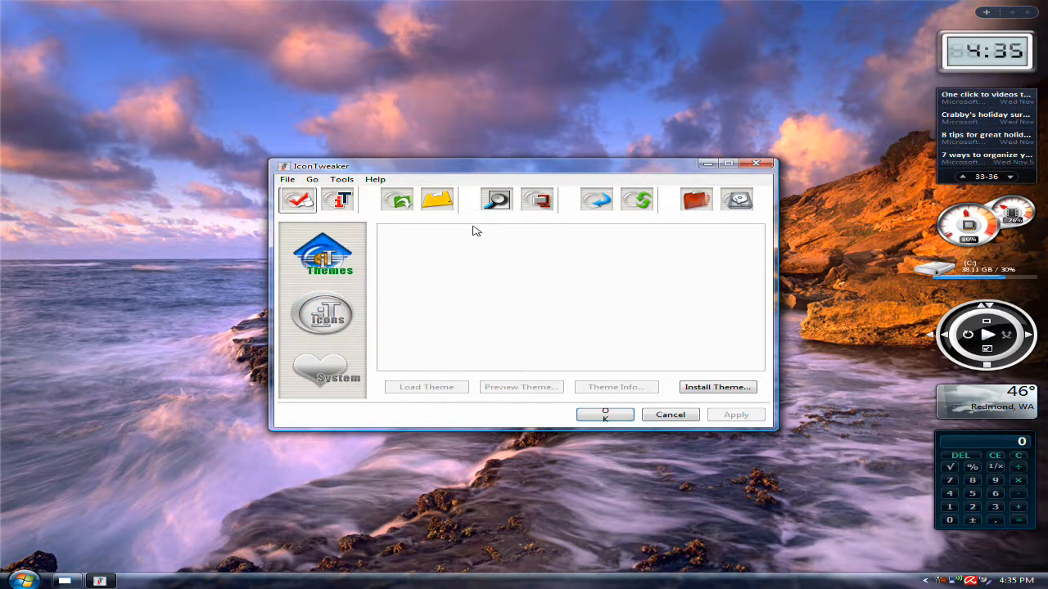
Browse the Icons panel's Other, Files and Network categories, then show the System settings page
{"action": "left_click", "coordinate": [326, 315]}
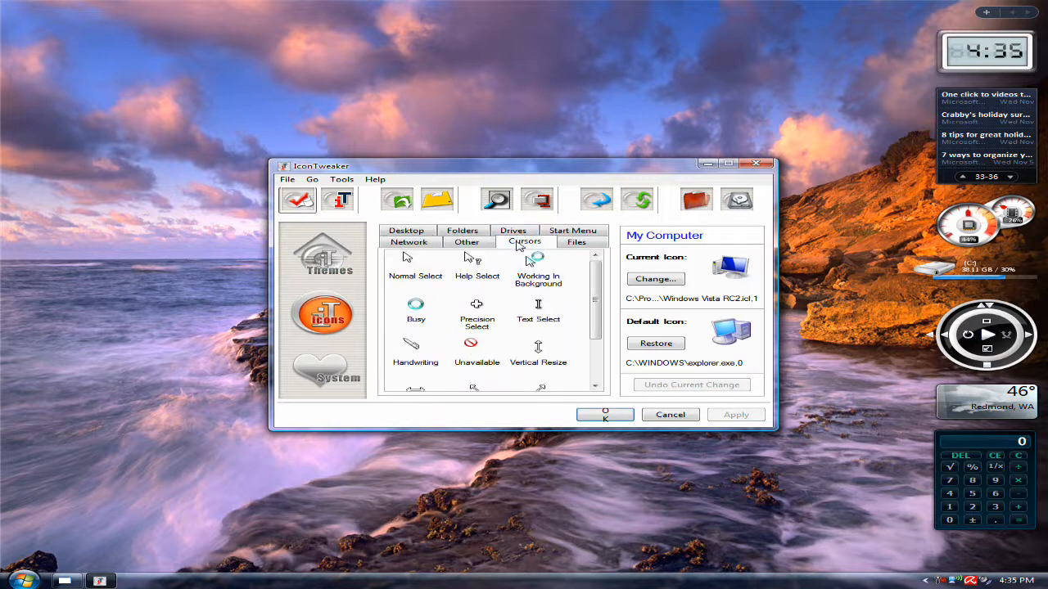
{"action": "left_click", "coordinate": [467, 242]}
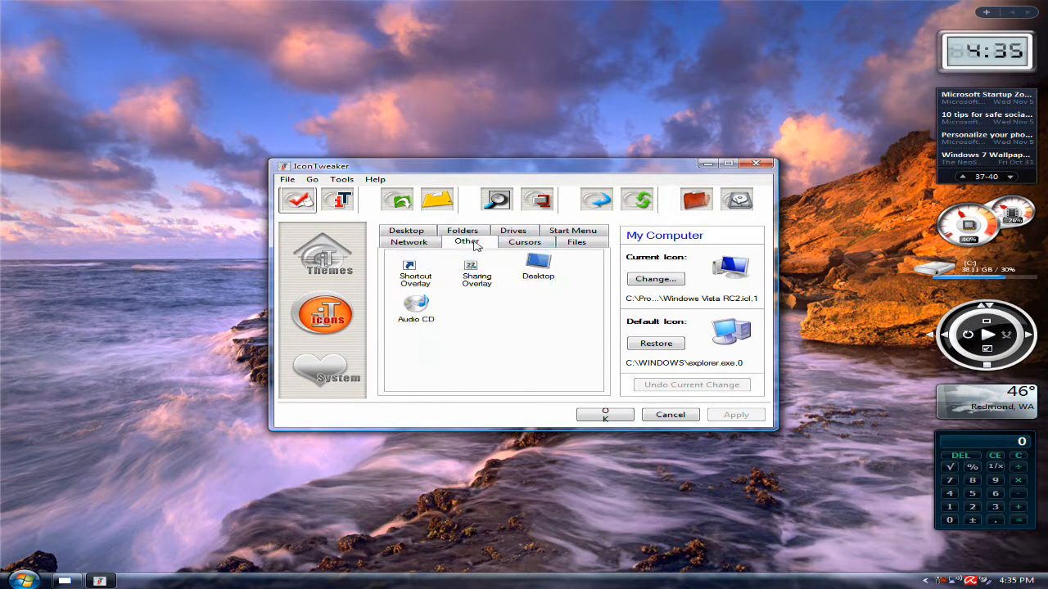
{"action": "left_click", "coordinate": [576, 242]}
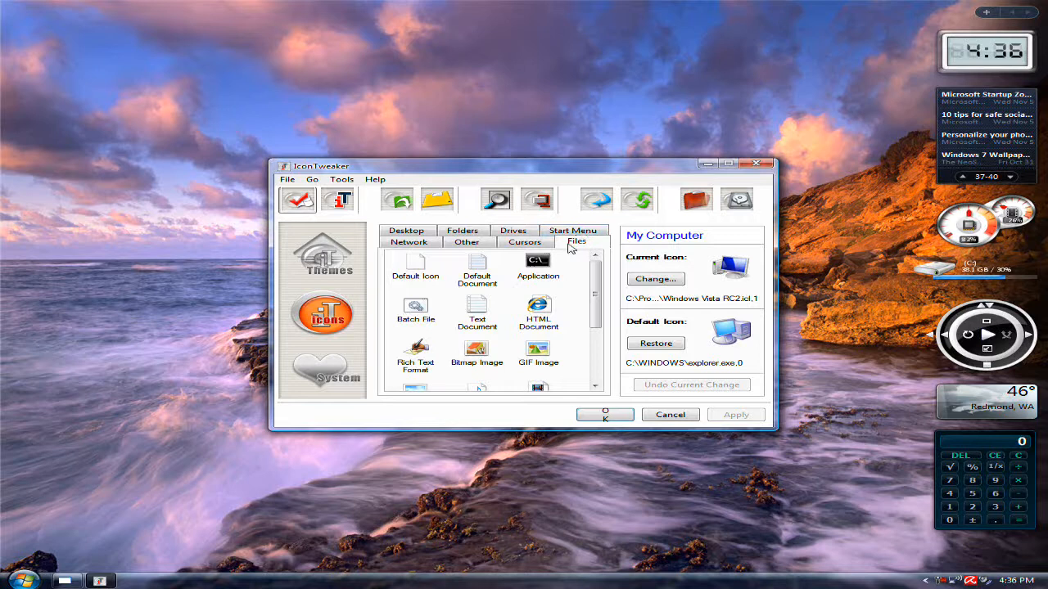
{"action": "left_click", "coordinate": [409, 229]}
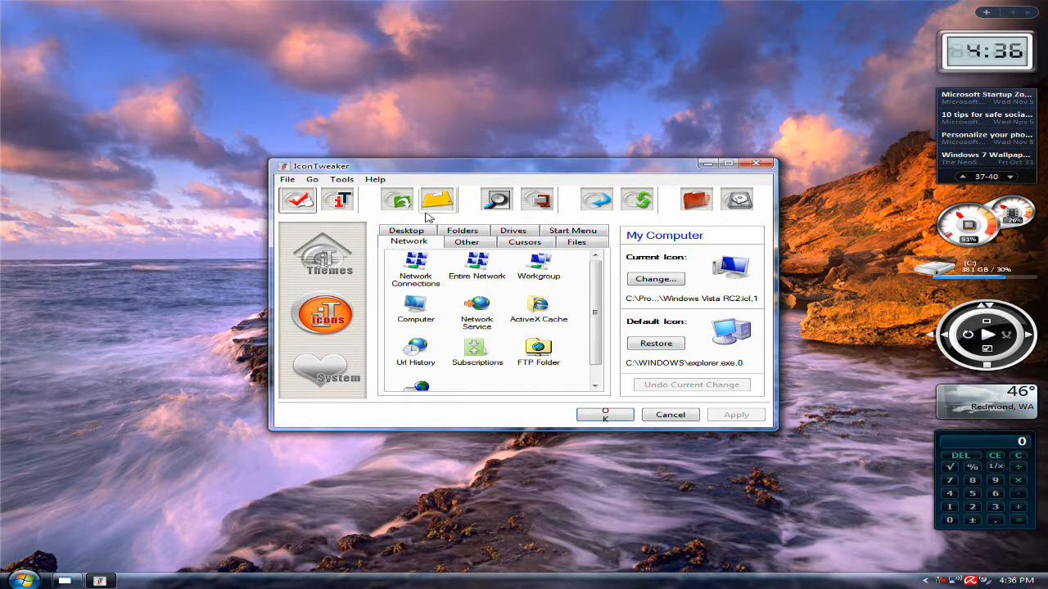
{"action": "left_click", "coordinate": [324, 254]}
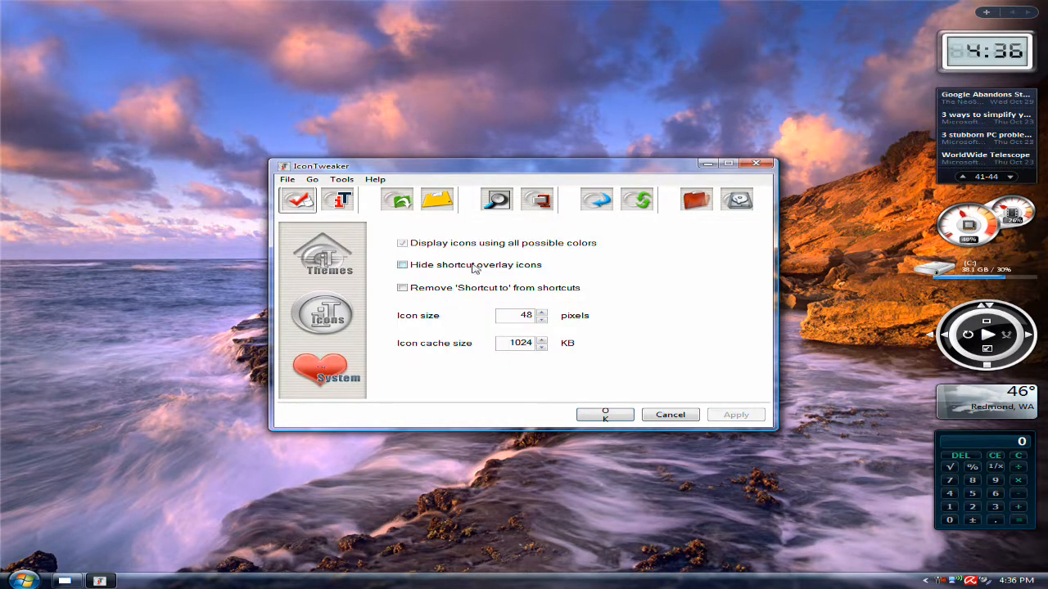
{"action": "mouse_move", "coordinate": [417, 266]}
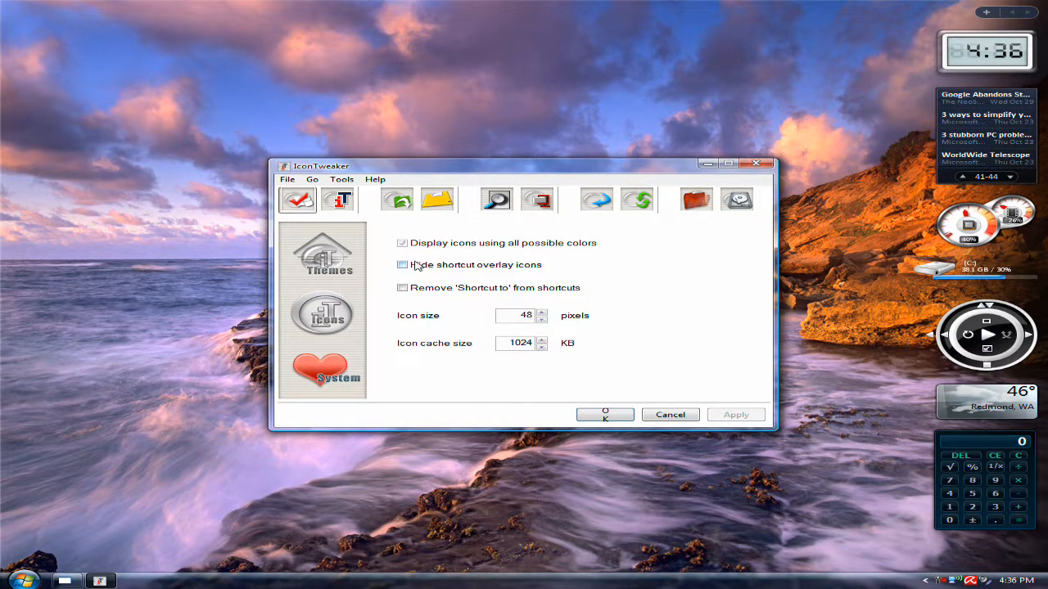
Tick 'Hide shortcut overlay icons' in System settings and return to the Icons panel
{"action": "left_click", "coordinate": [402, 265]}
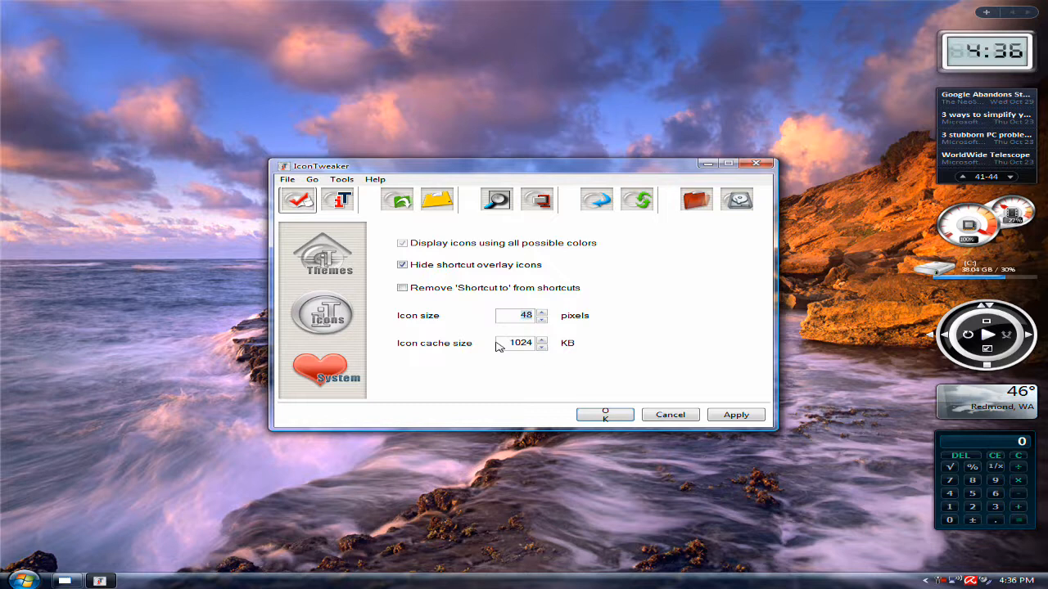
{"action": "mouse_move", "coordinate": [604, 347]}
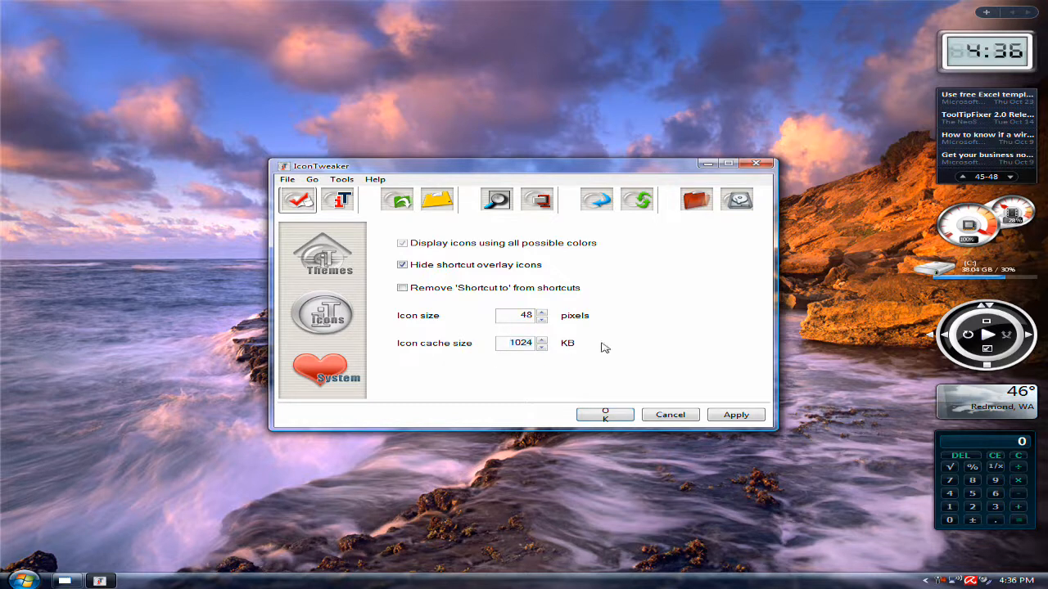
{"action": "mouse_move", "coordinate": [488, 286]}
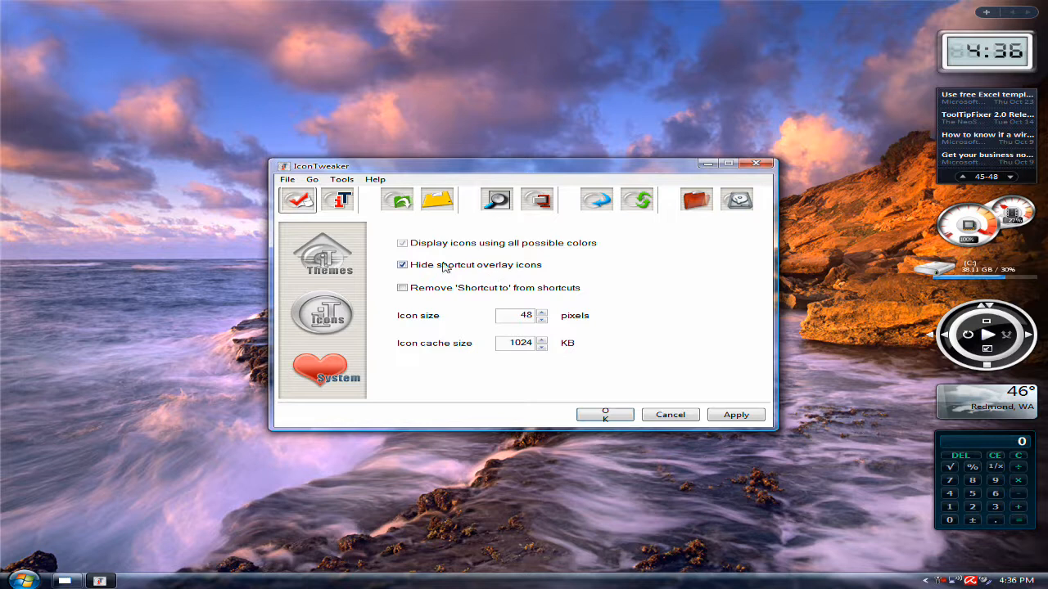
{"action": "left_click", "coordinate": [326, 315]}
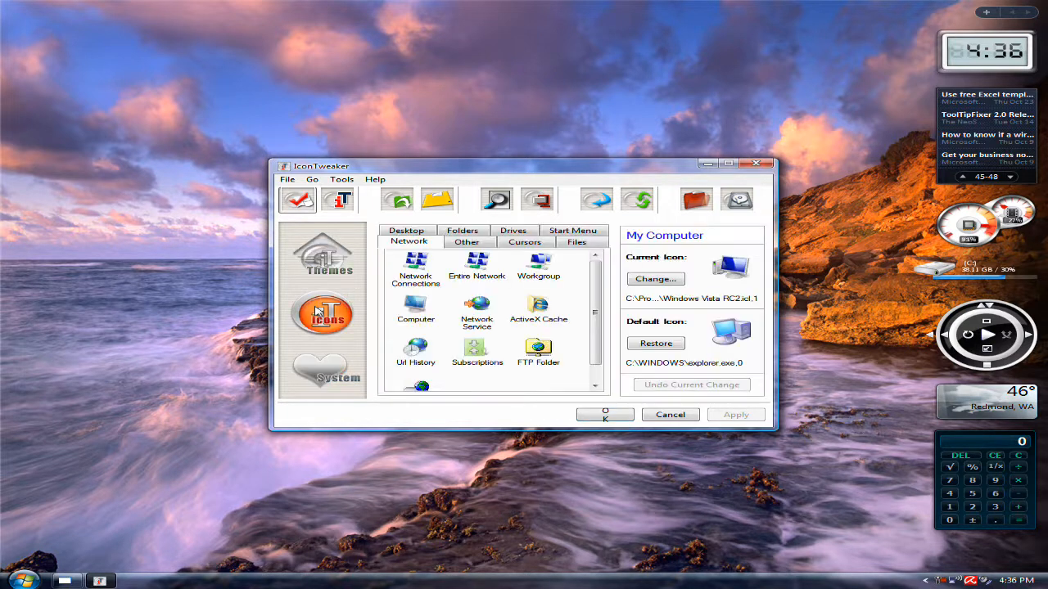
Browse the Desktop, Other and Files icon categories, then bring up the Theme Editor
{"action": "left_click", "coordinate": [406, 230]}
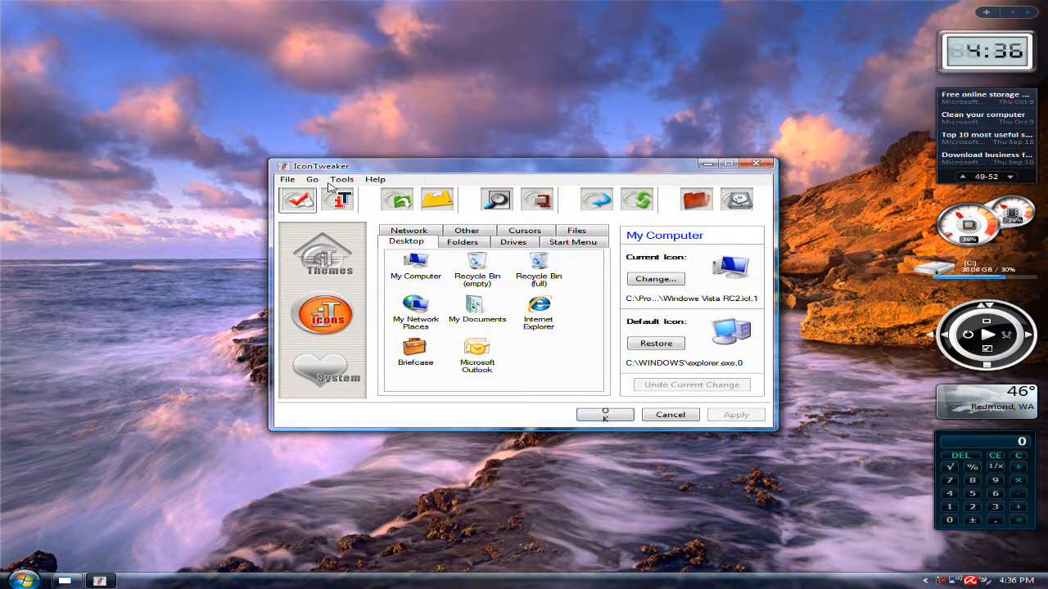
{"action": "left_click", "coordinate": [466, 229]}
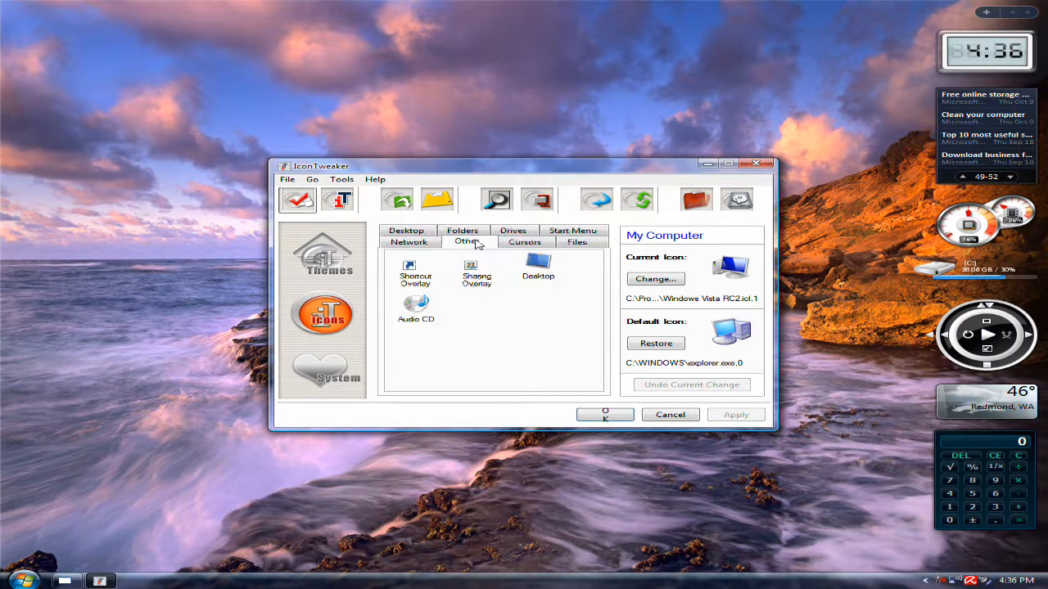
{"action": "left_click", "coordinate": [576, 242]}
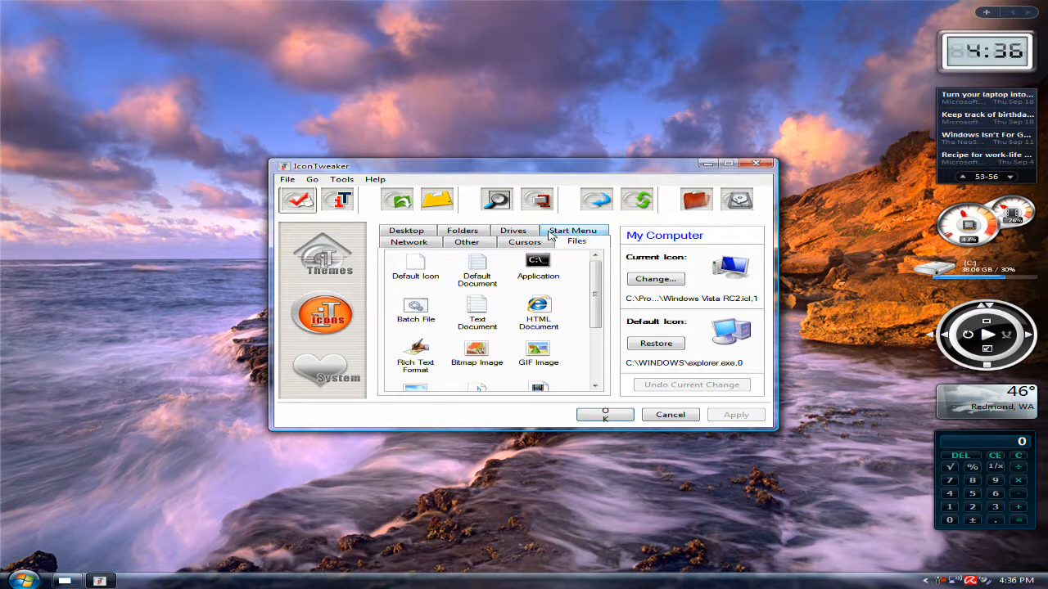
{"action": "mouse_move", "coordinate": [696, 199]}
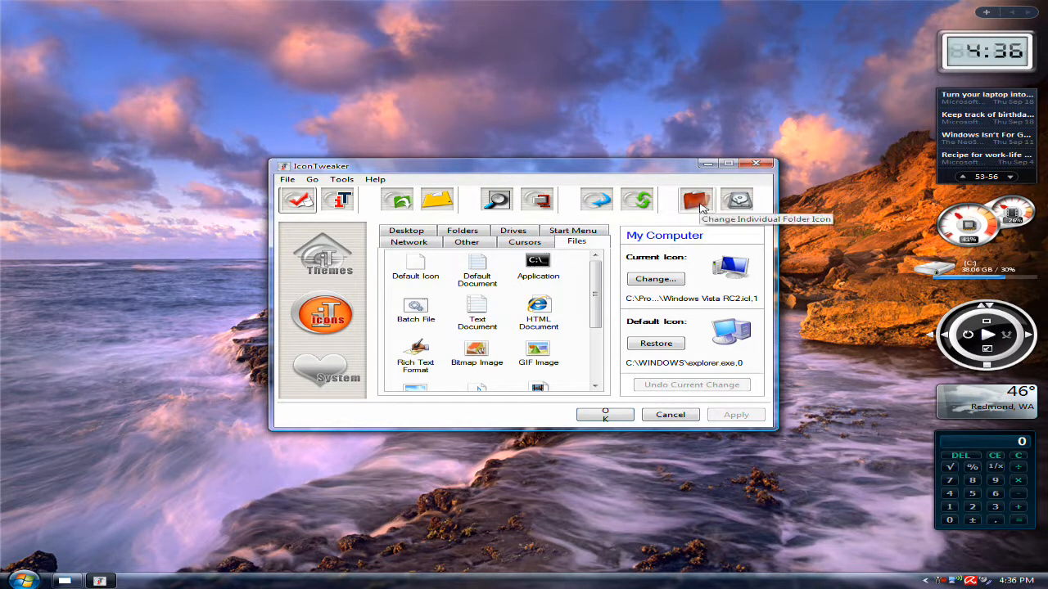
{"action": "mouse_move", "coordinate": [593, 203]}
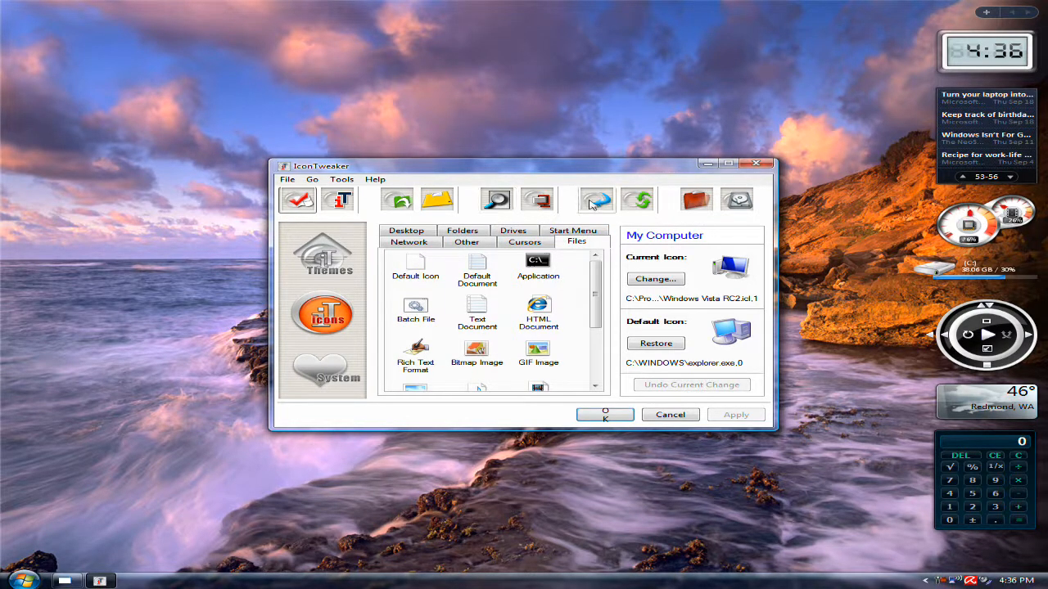
{"action": "mouse_move", "coordinate": [625, 200]}
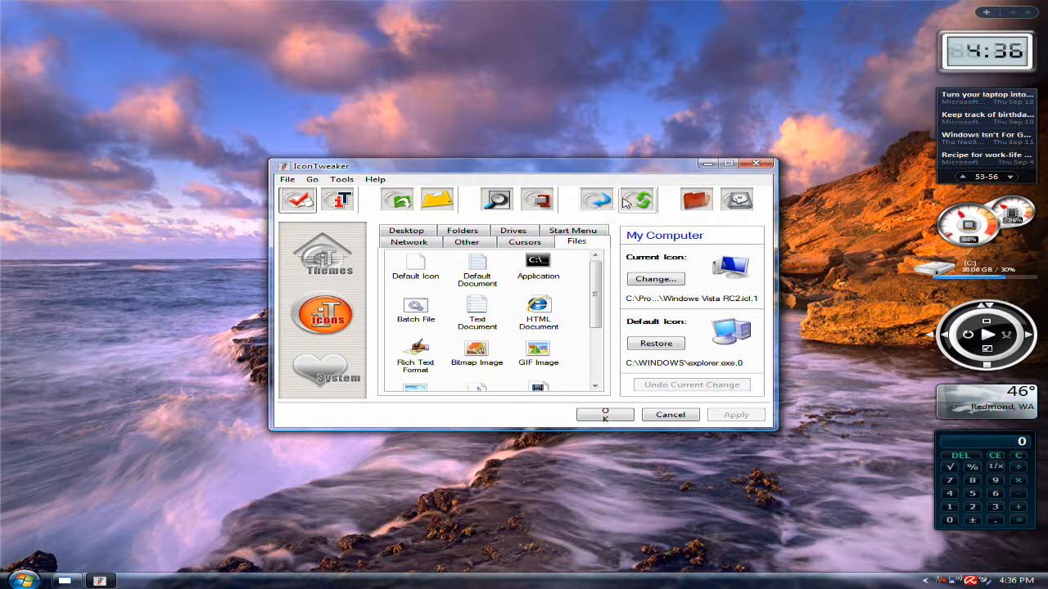
{"action": "mouse_move", "coordinate": [536, 200]}
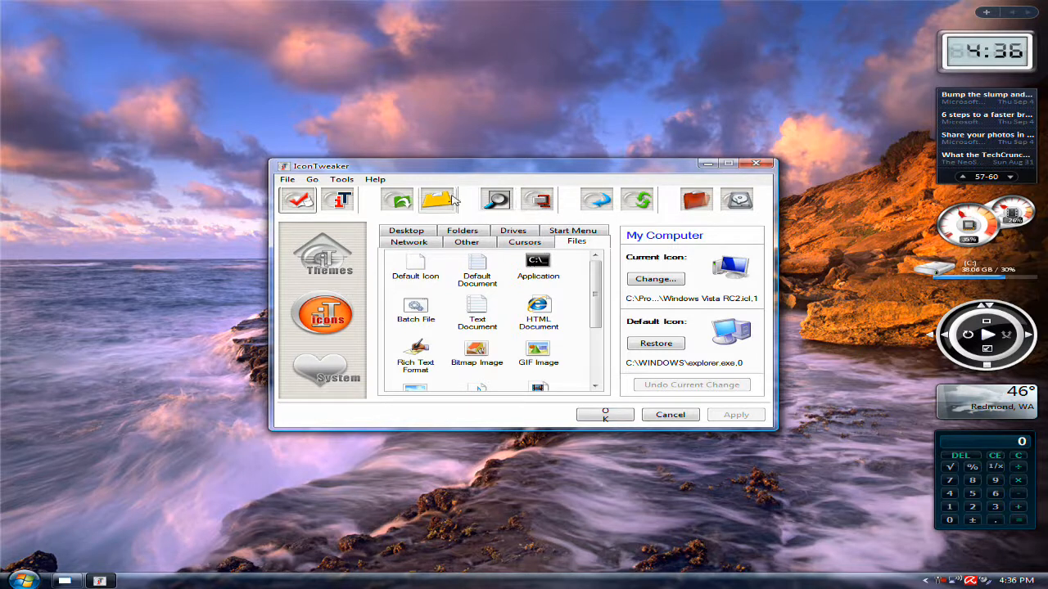
{"action": "mouse_move", "coordinate": [435, 200]}
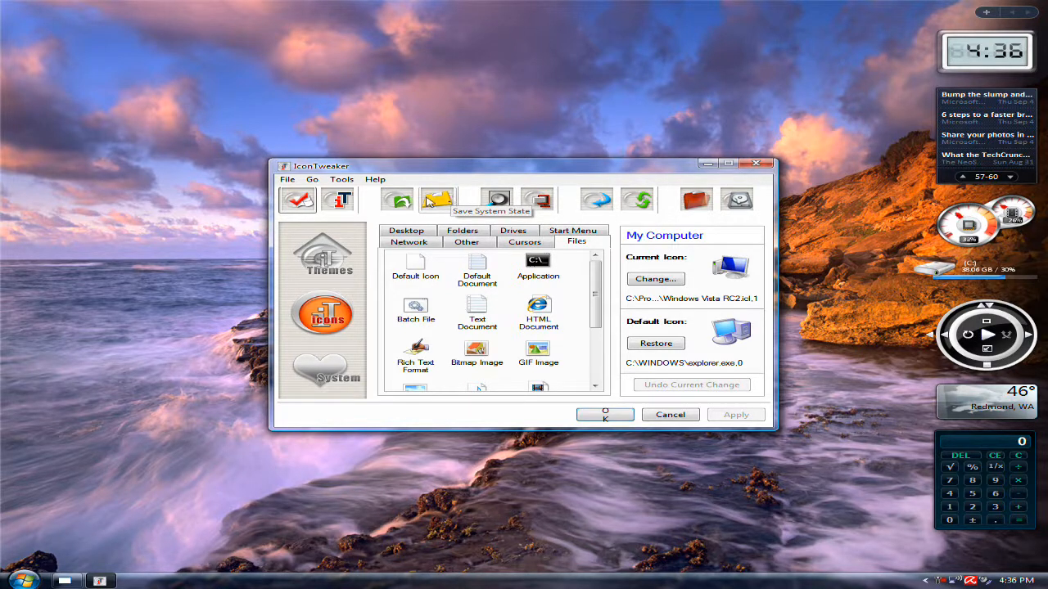
{"action": "mouse_move", "coordinate": [337, 200]}
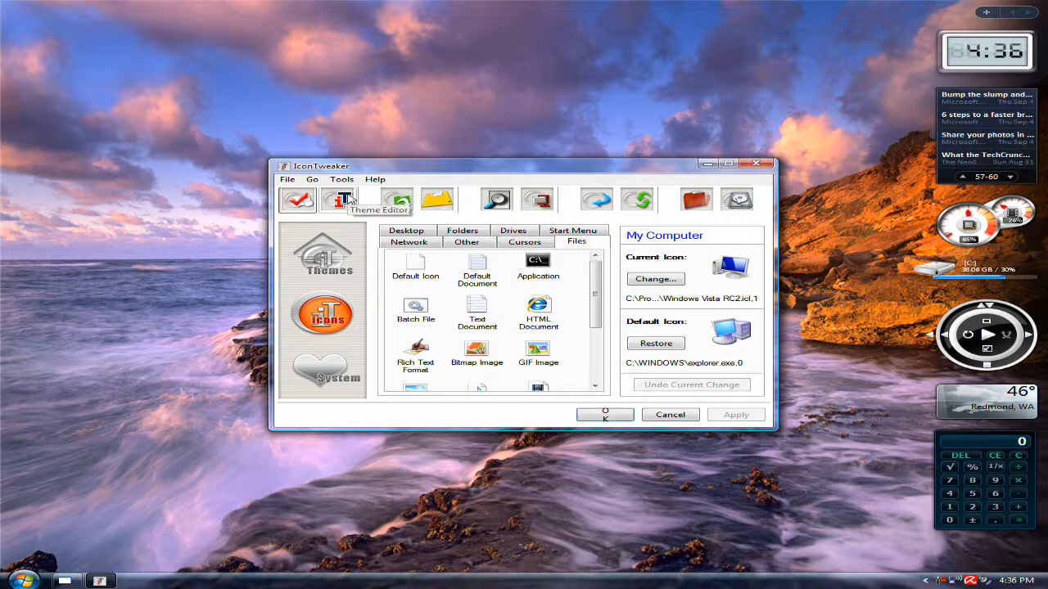
{"action": "left_click", "coordinate": [337, 200]}
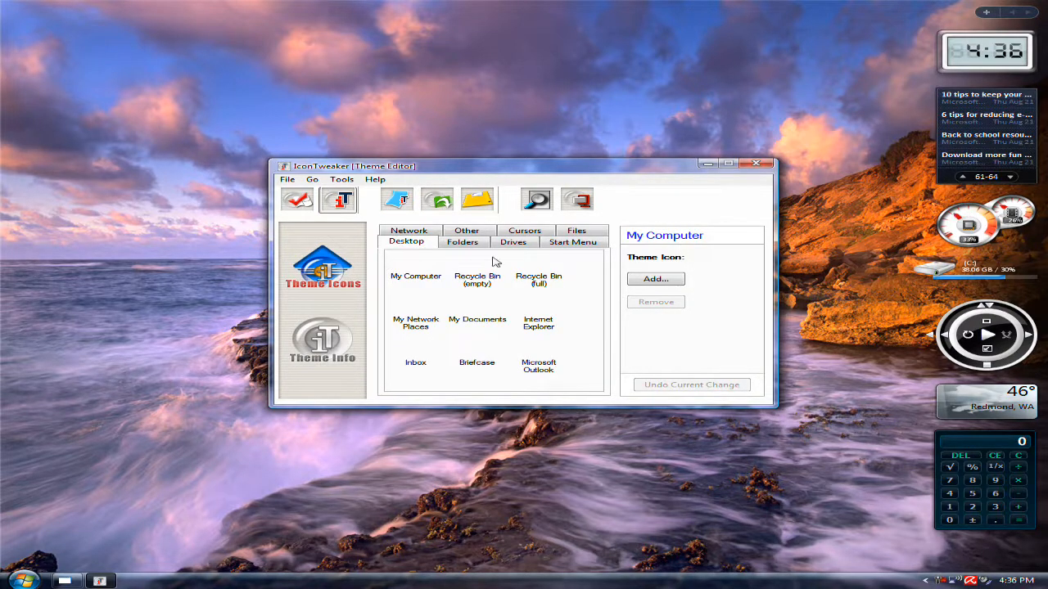
Close the Theme Editor and return to the main Themes panel with its empty theme list
{"action": "left_click", "coordinate": [476, 278]}
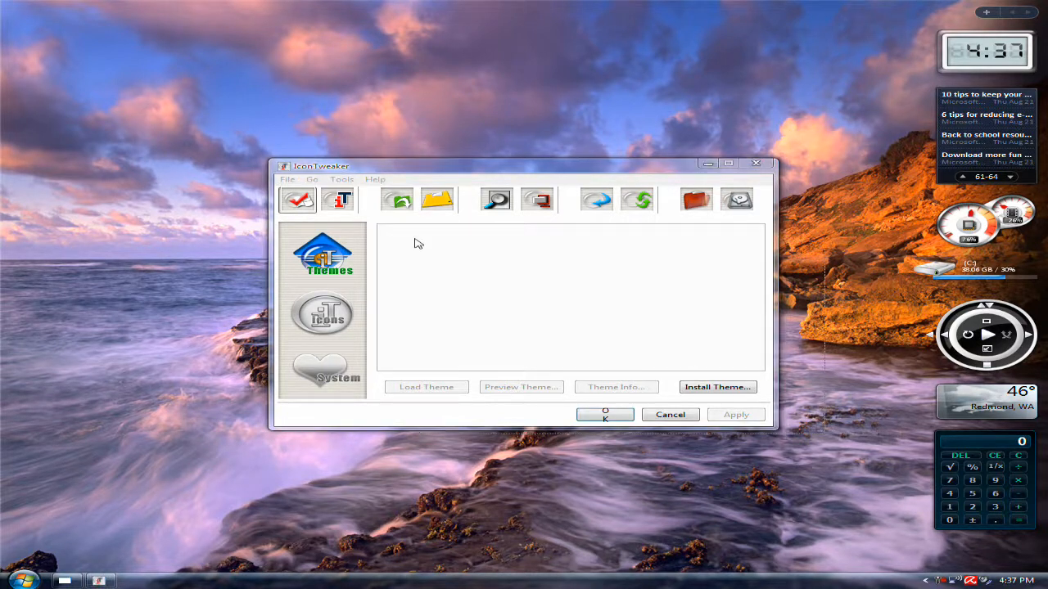
{"action": "mouse_move", "coordinate": [205, 153]}
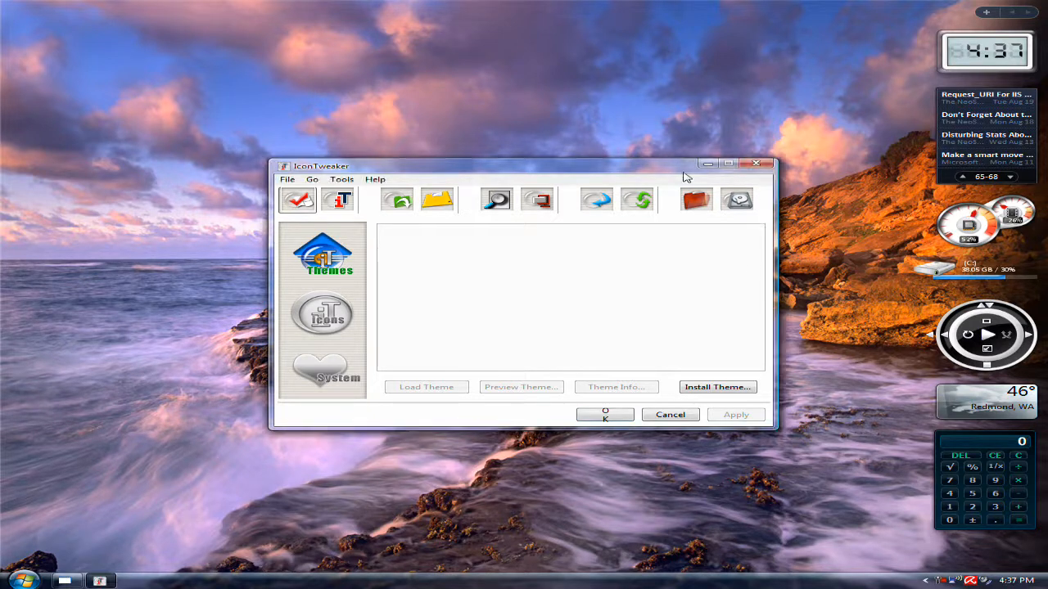
{"action": "mouse_move", "coordinate": [150, 470]}
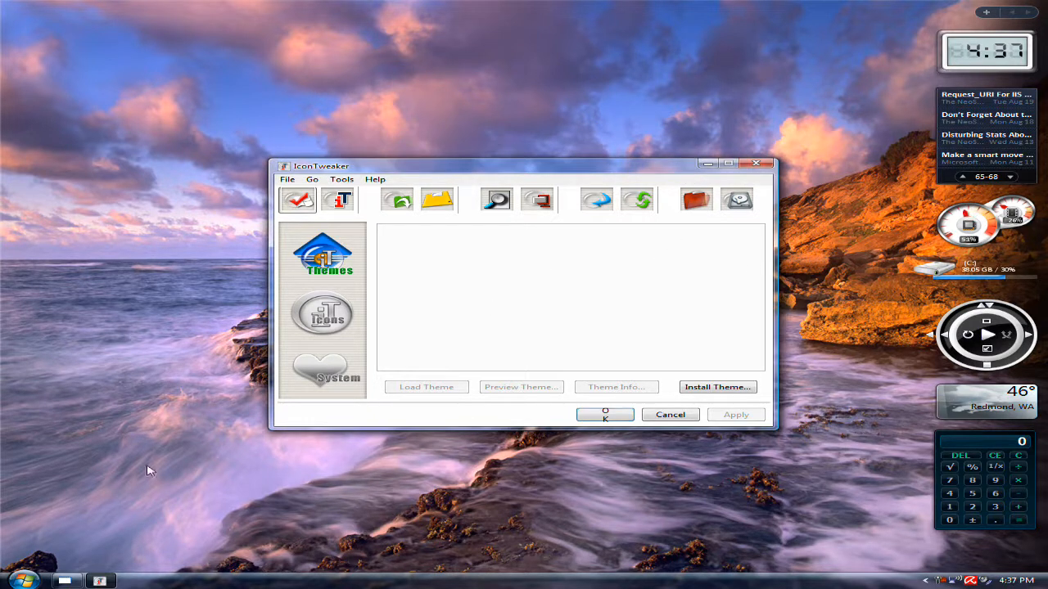